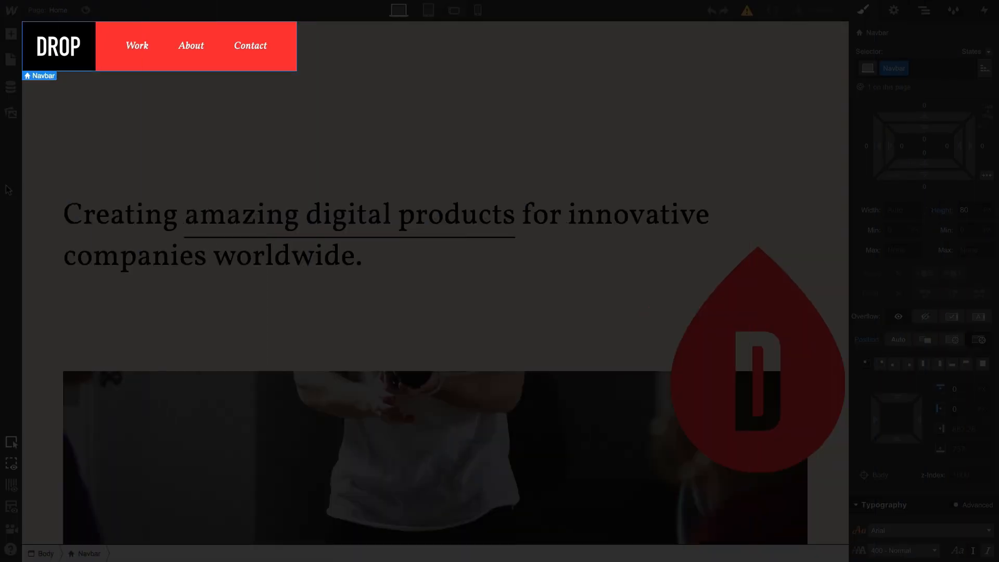
Preview the DROP homepage and scroll through it to check the current navbar behaviour.
{"action": "left_click", "coordinate": [85, 11]}
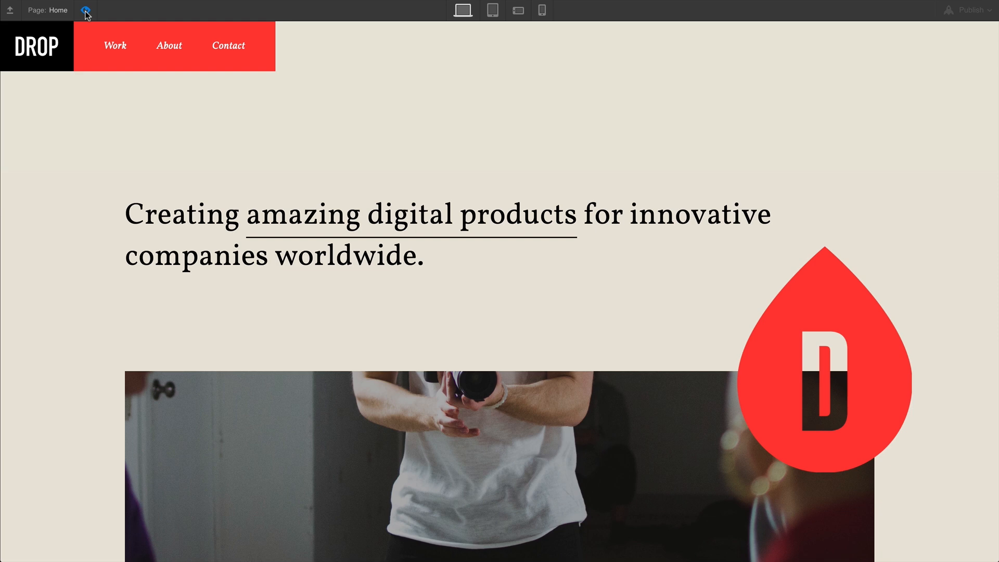
{"action": "scroll", "scroll_direction": "down", "scroll_amount": 3}
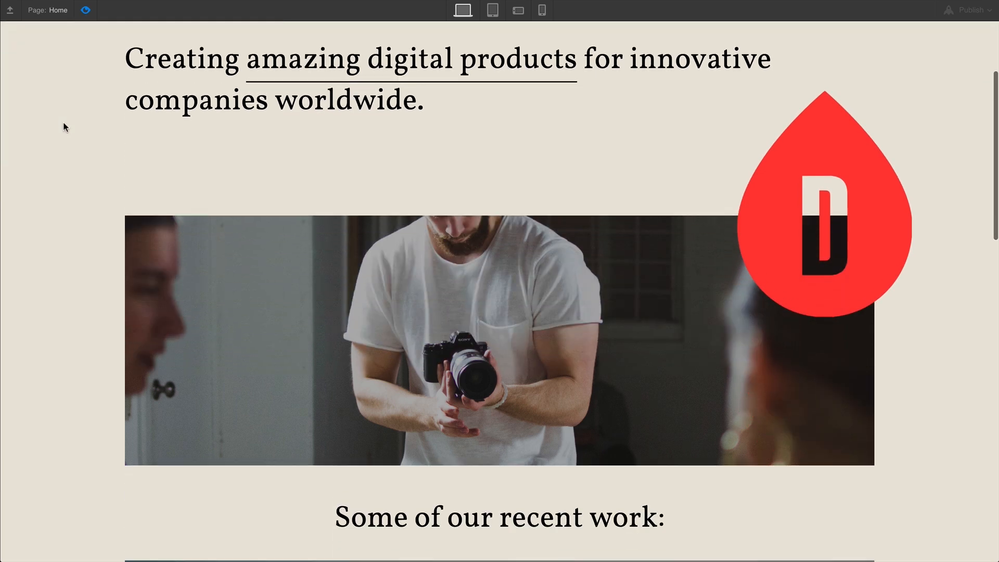
{"action": "scroll", "scroll_direction": "down", "scroll_amount": 3}
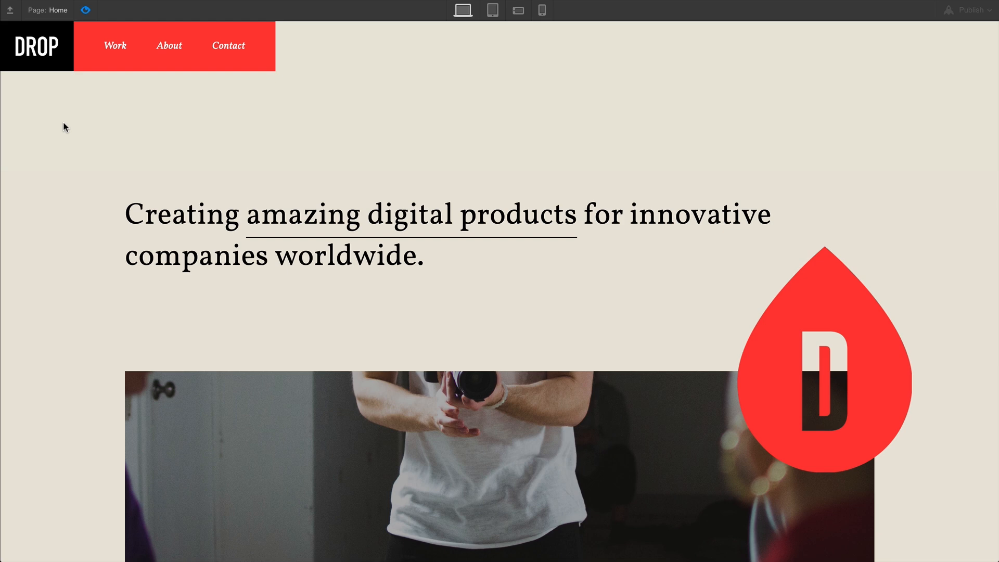
{"action": "scroll", "scroll_direction": "down", "scroll_amount": 3}
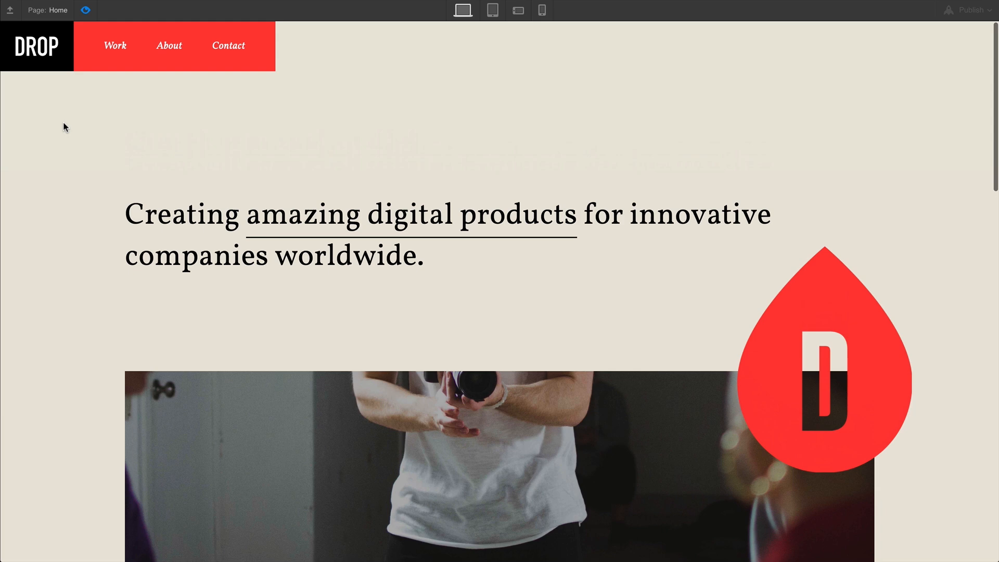
{"action": "scroll", "scroll_direction": "down", "scroll_amount": 3}
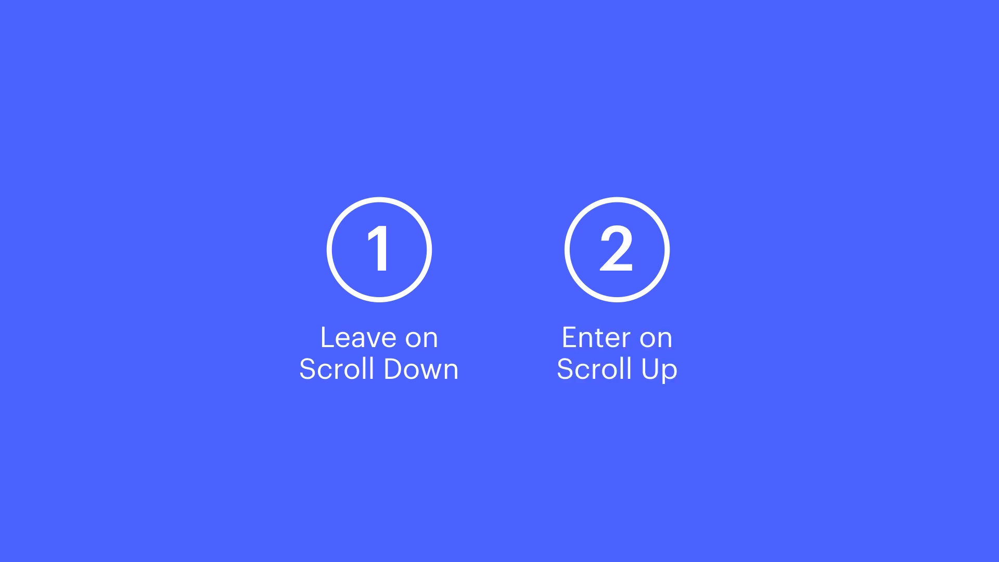
{"action": "scroll", "scroll_direction": "down", "scroll_amount": 3}
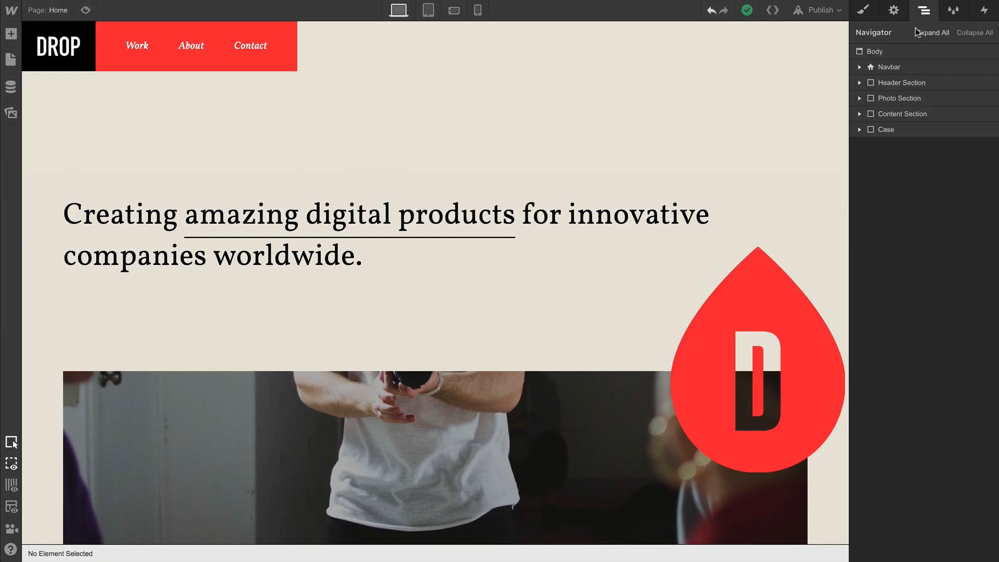
Select the Navbar element and show its style settings with the fixed top position.
{"action": "left_click", "coordinate": [889, 67]}
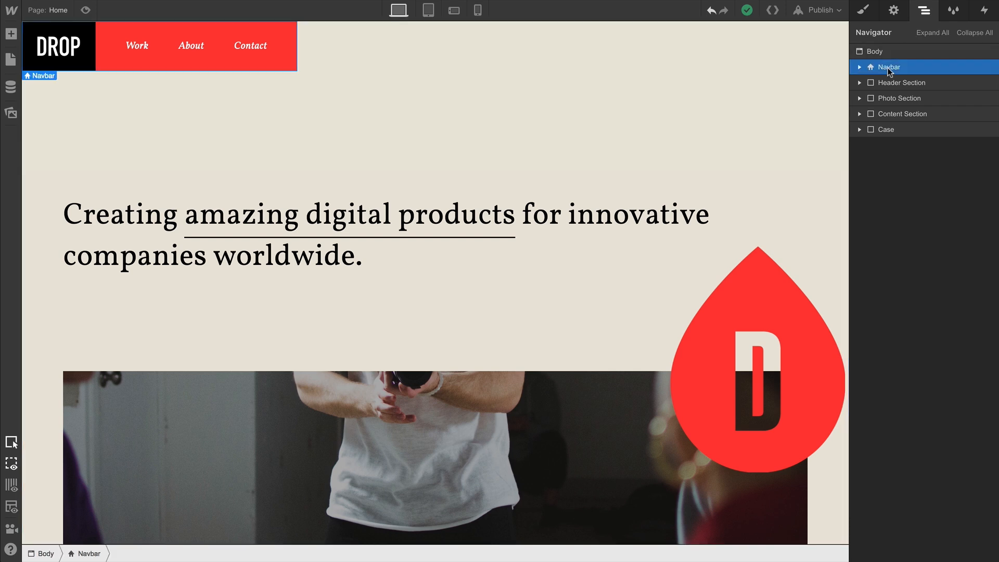
{"action": "left_click", "coordinate": [868, 11]}
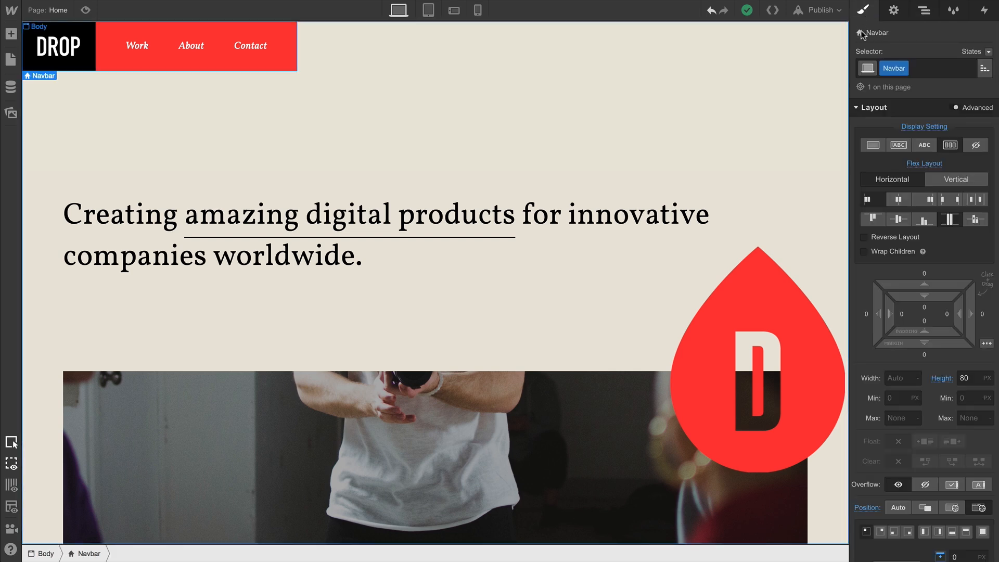
{"action": "mouse_move", "coordinate": [852, 155]}
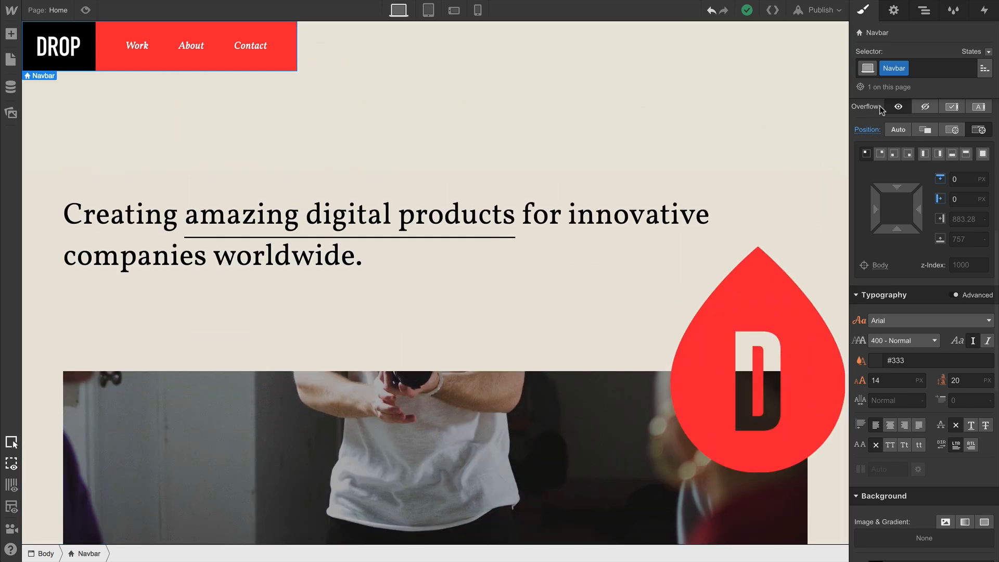
{"action": "mouse_move", "coordinate": [984, 16]}
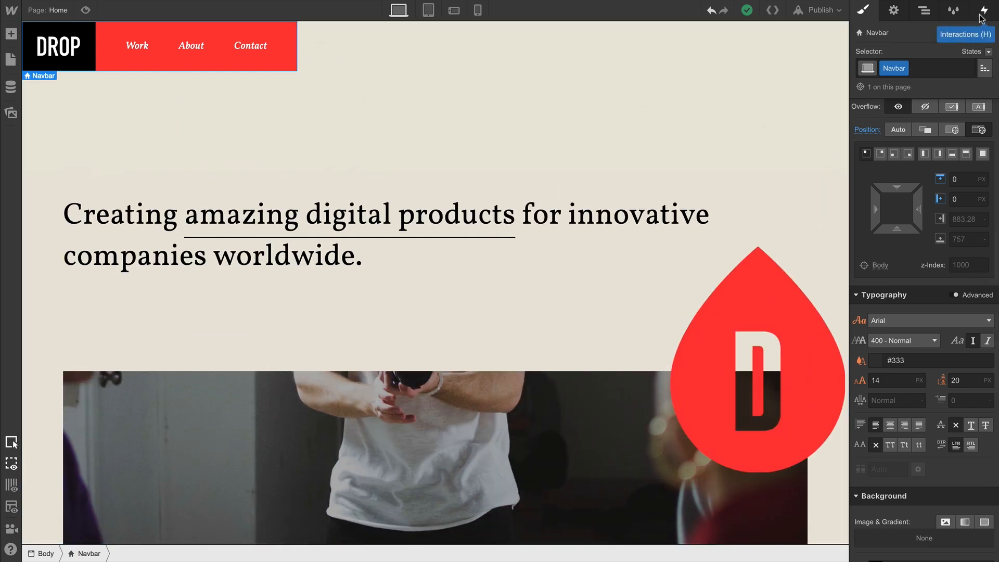
Add a Page Scrolled trigger whose scroll-down action starts a new timed animation, Nav Leave.
{"action": "left_click", "coordinate": [983, 10]}
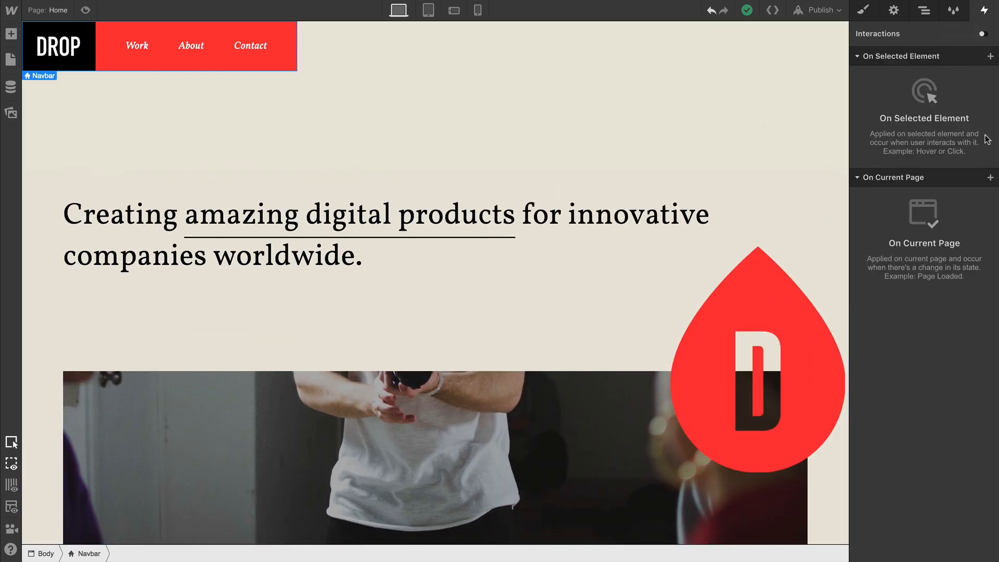
{"action": "left_click", "coordinate": [990, 177]}
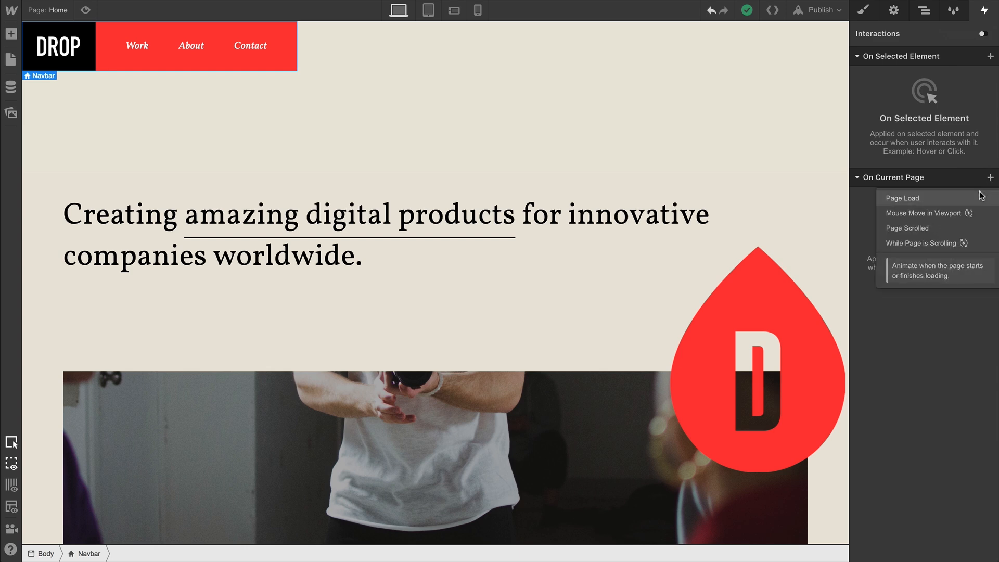
{"action": "left_click", "coordinate": [907, 228]}
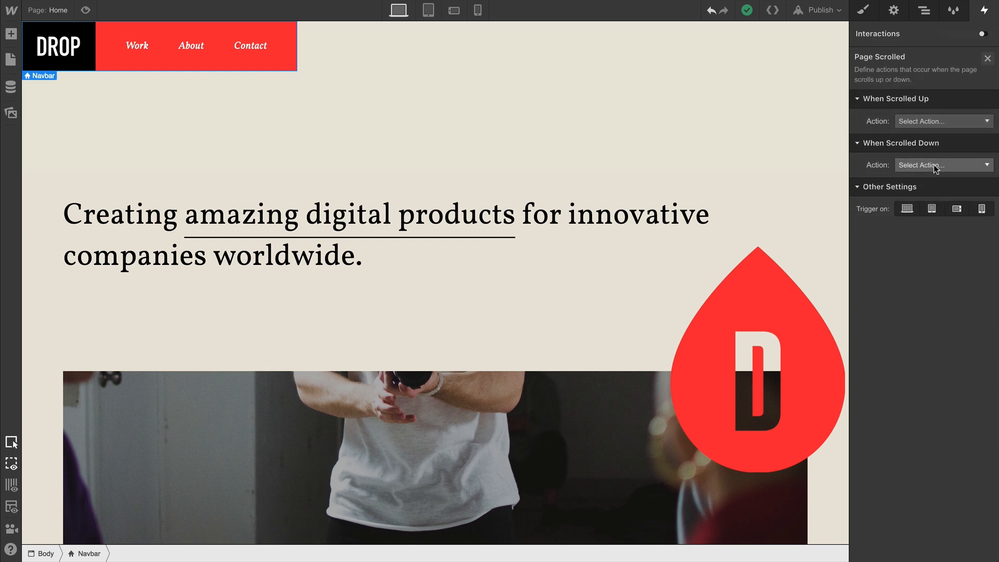
{"action": "left_click", "coordinate": [942, 164]}
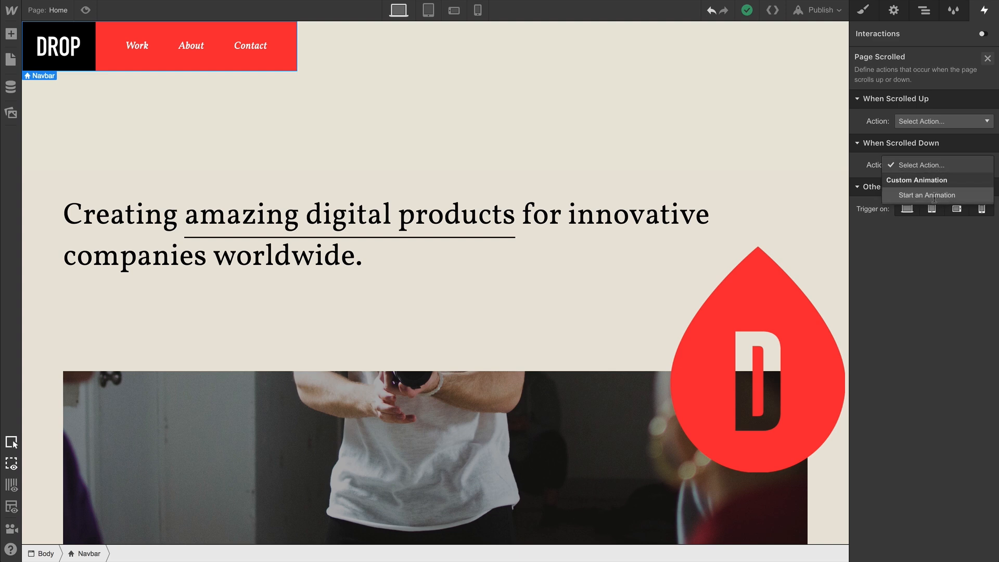
{"action": "left_click", "coordinate": [926, 195]}
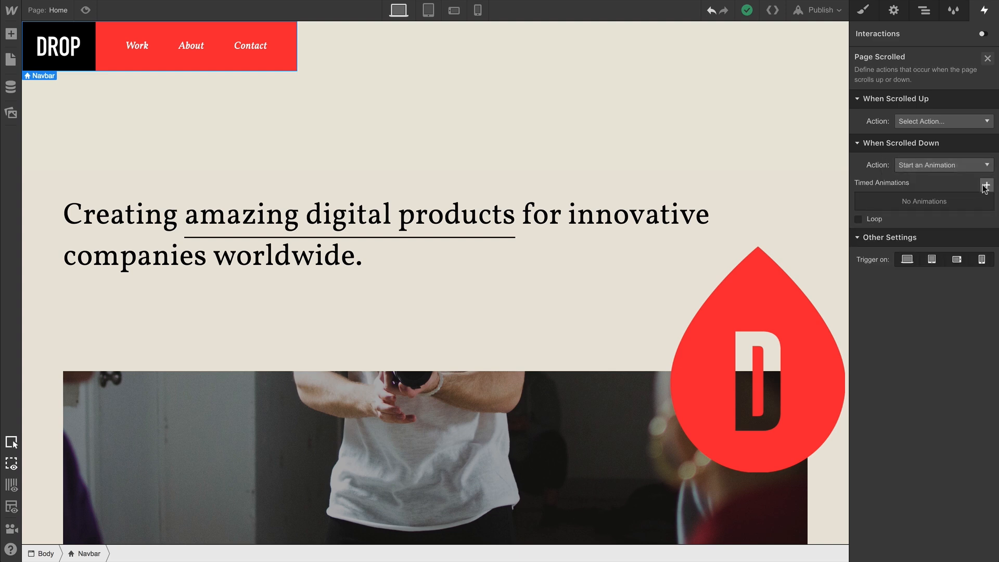
{"action": "left_click", "coordinate": [984, 185]}
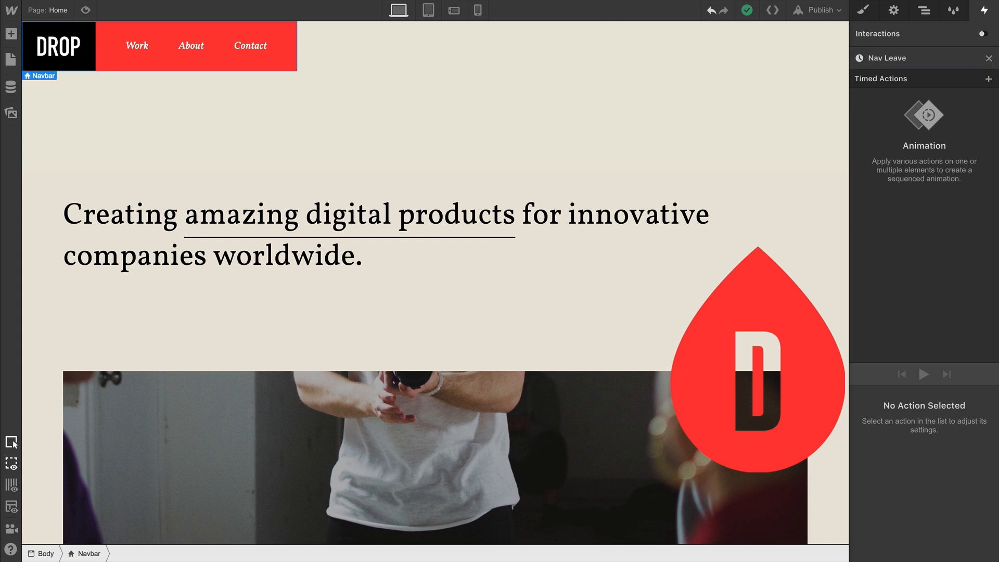
Give Nav Leave a Move action sliding the navbar up with Out Quad easing over 0.4 s.
{"action": "left_click", "coordinate": [989, 79]}
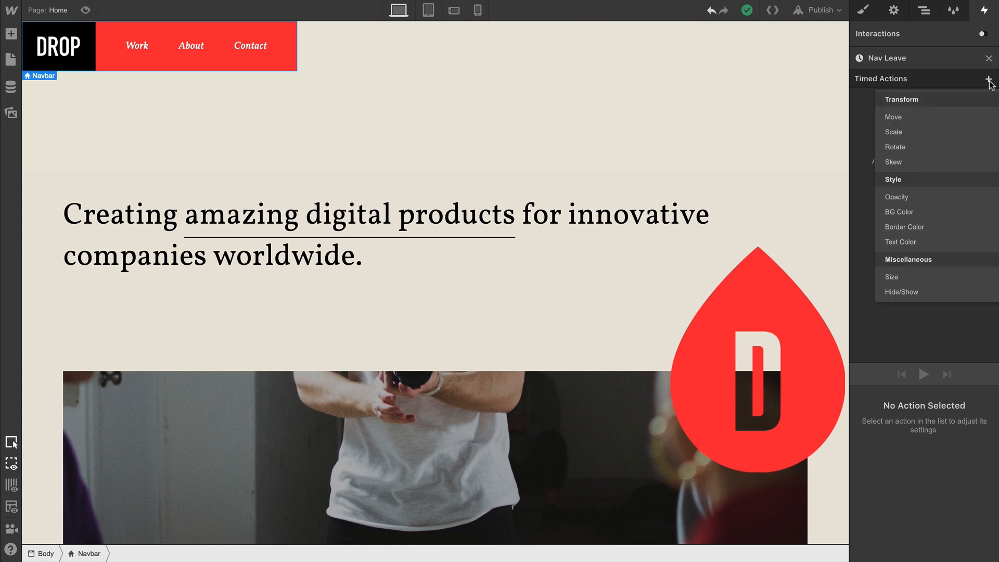
{"action": "left_click", "coordinate": [893, 116]}
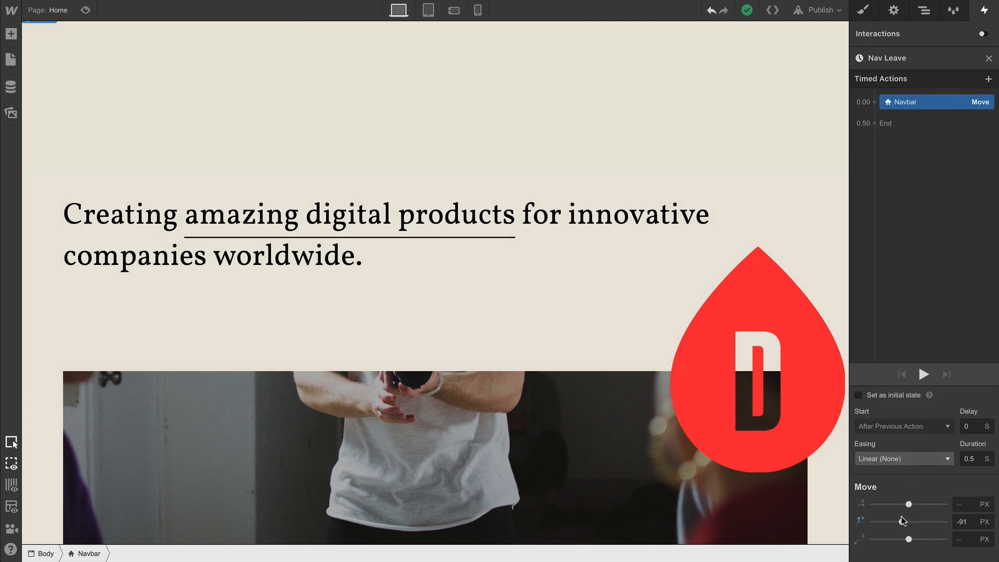
{"action": "left_click", "coordinate": [924, 373]}
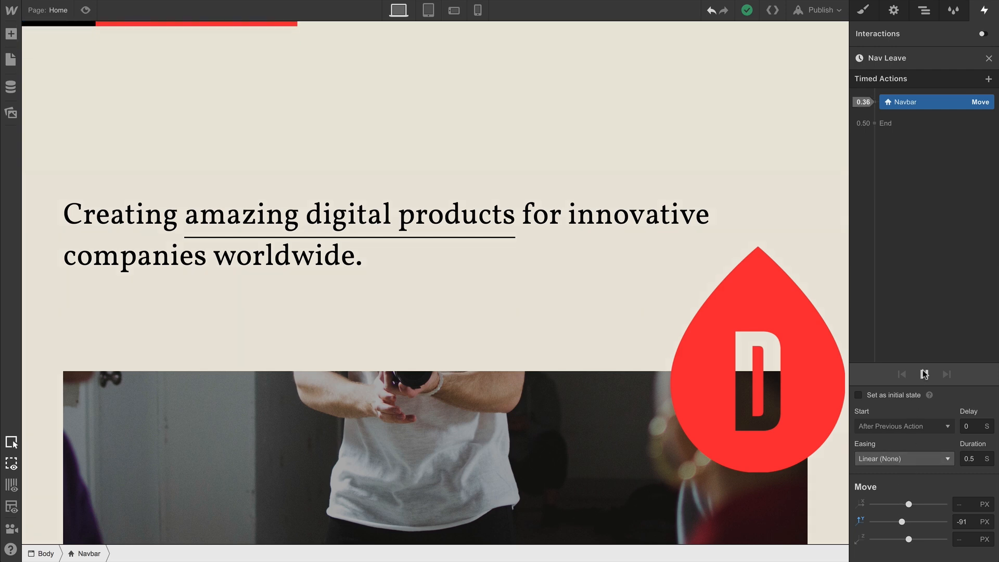
{"action": "left_click", "coordinate": [903, 458]}
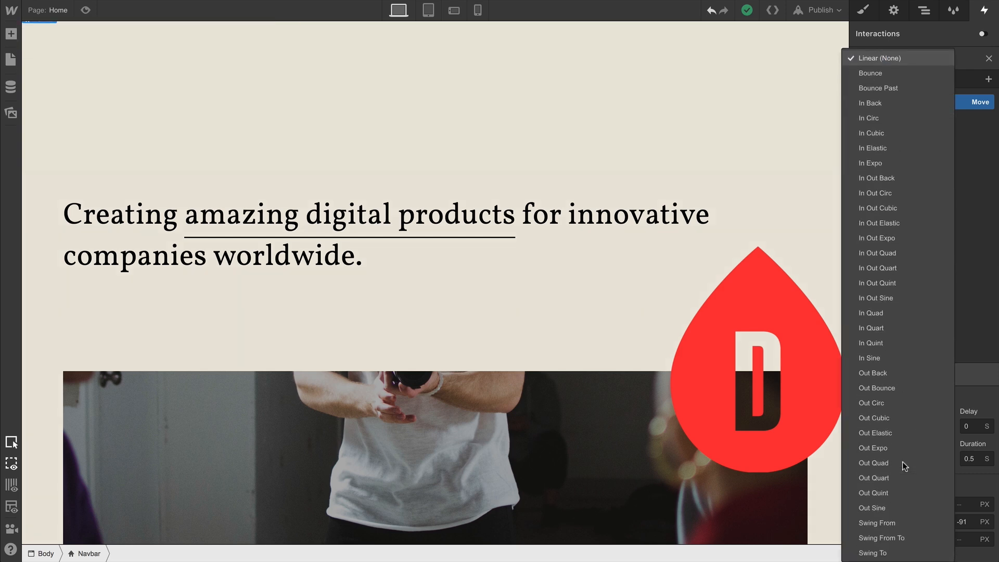
{"action": "left_click", "coordinate": [873, 462]}
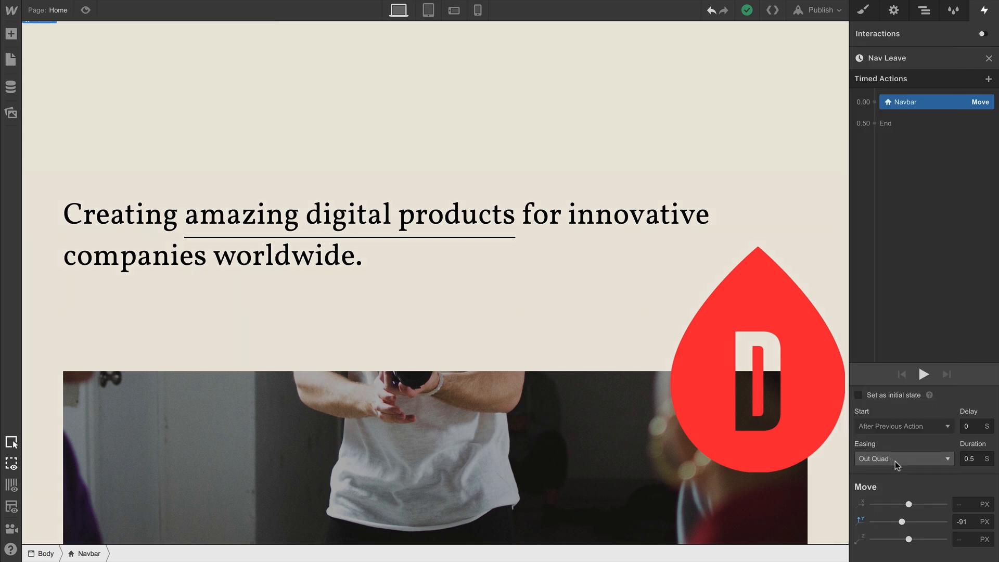
{"action": "left_click", "coordinate": [972, 458]}
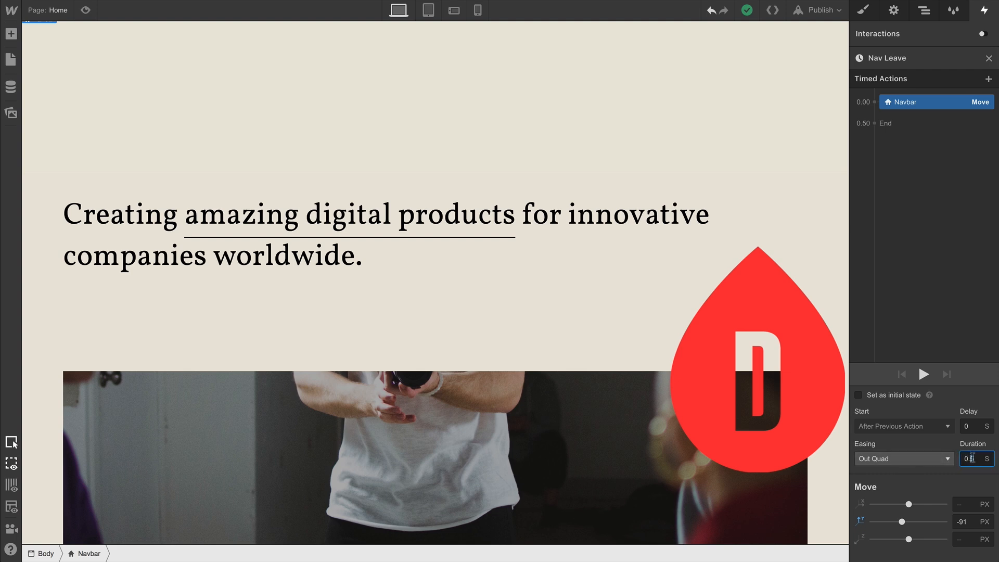
{"action": "type", "text": "0.4"}
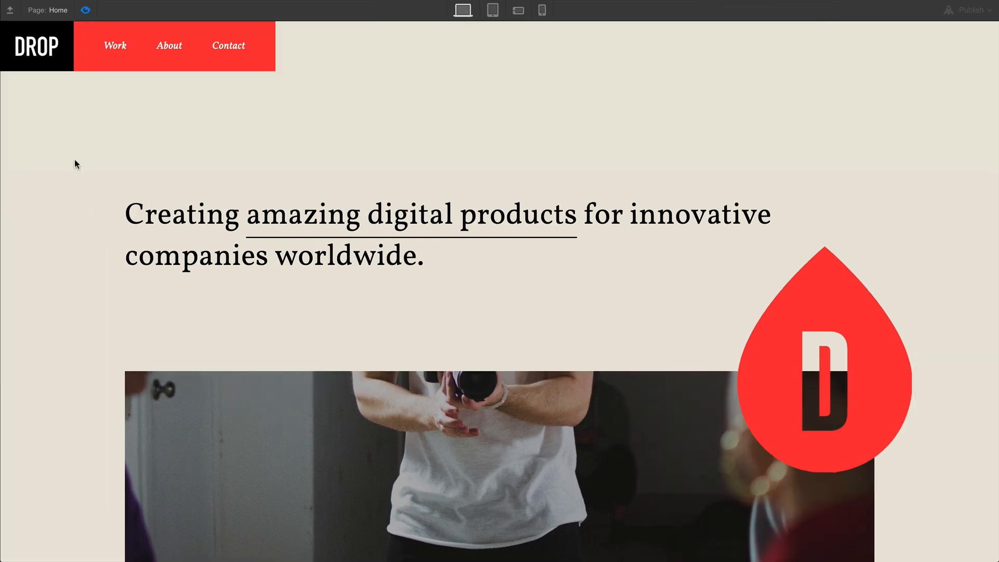
{"action": "scroll", "scroll_direction": "down", "scroll_amount": 3}
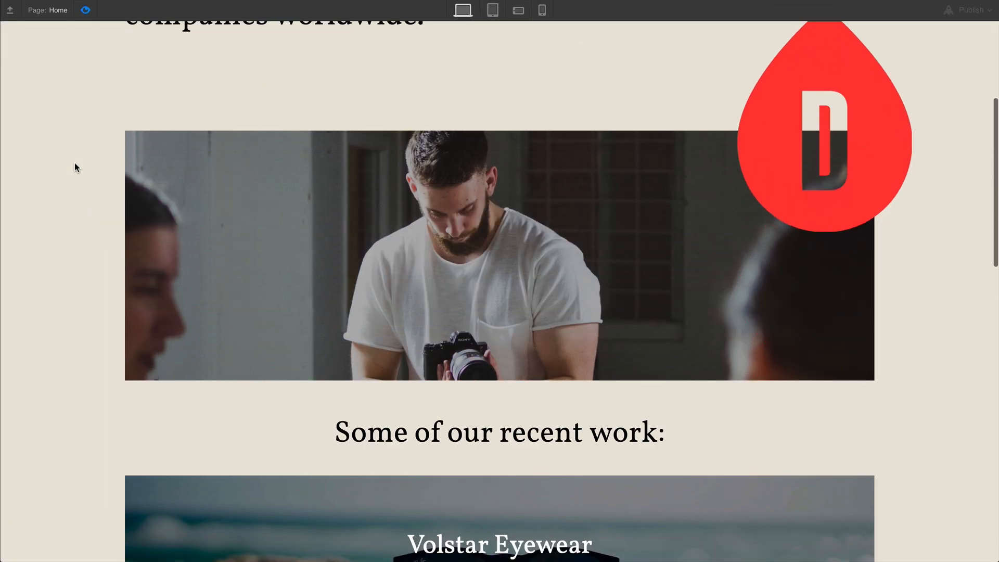
{"action": "scroll", "scroll_direction": "down", "scroll_amount": 3}
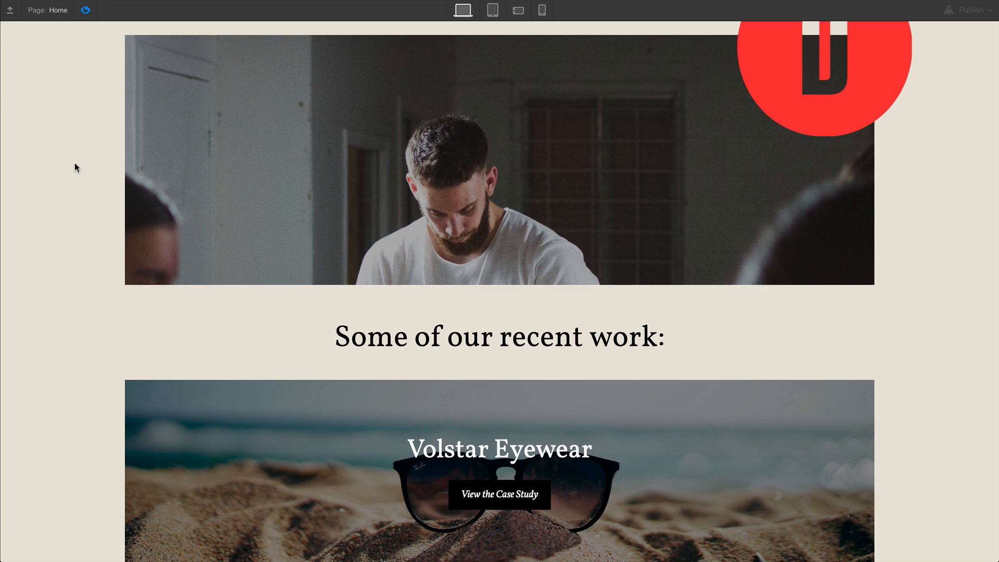
{"action": "scroll", "scroll_direction": "up", "scroll_amount": 3}
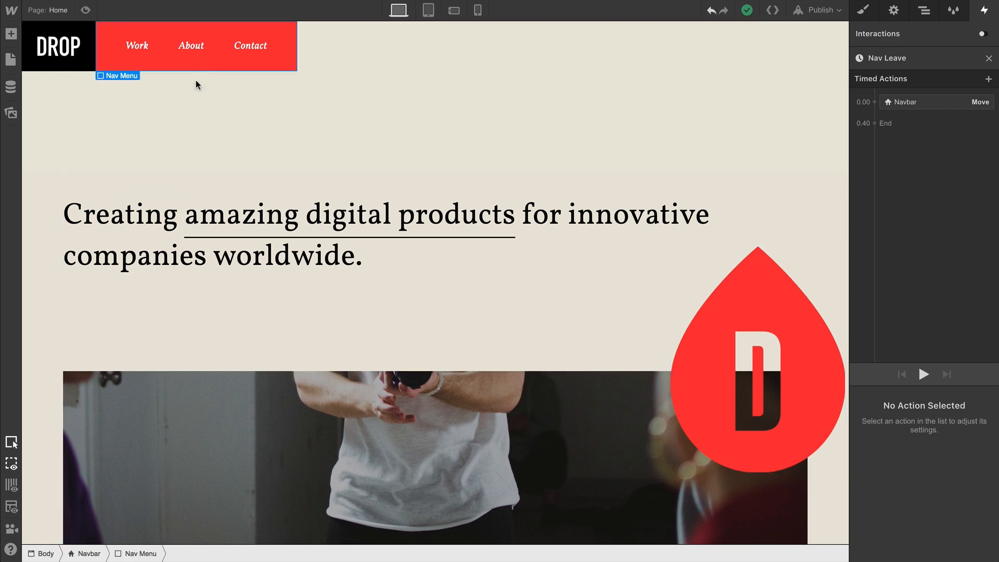
Close Nav Leave and create a second timed animation, starting to name it 'Nav E'.
{"action": "left_click", "coordinate": [86, 554]}
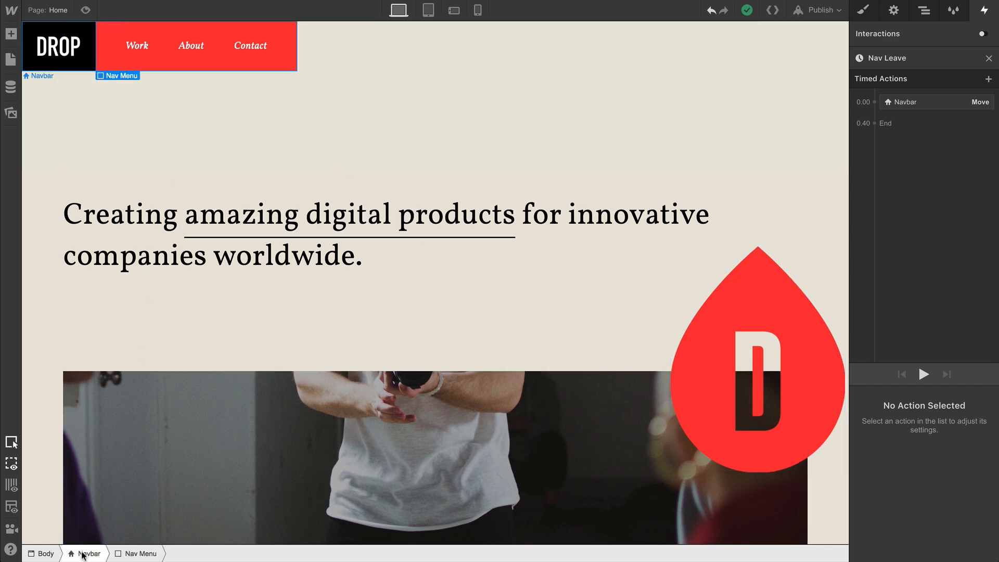
{"action": "left_click", "coordinate": [924, 102]}
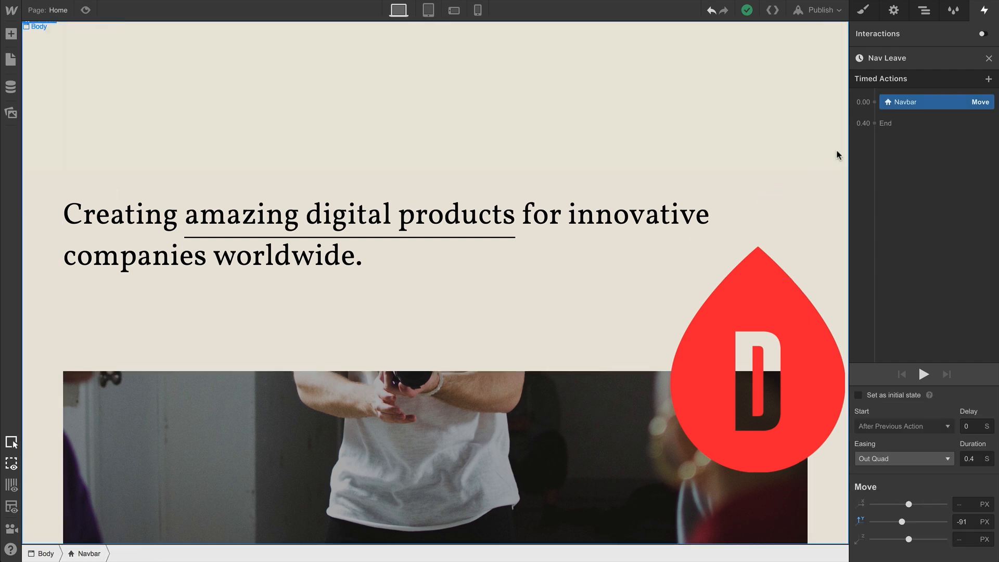
{"action": "left_click", "coordinate": [988, 58]}
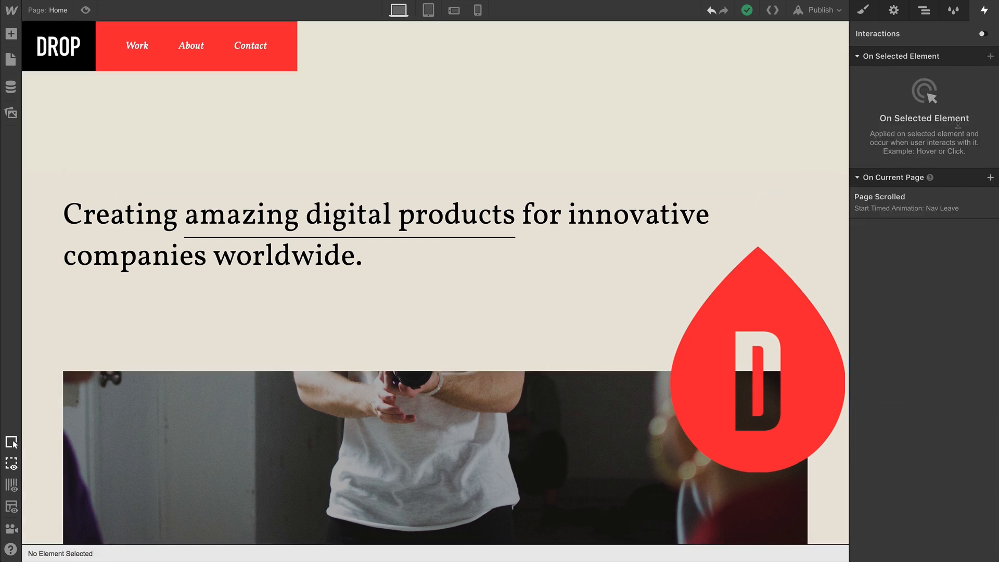
{"action": "left_click", "coordinate": [879, 197]}
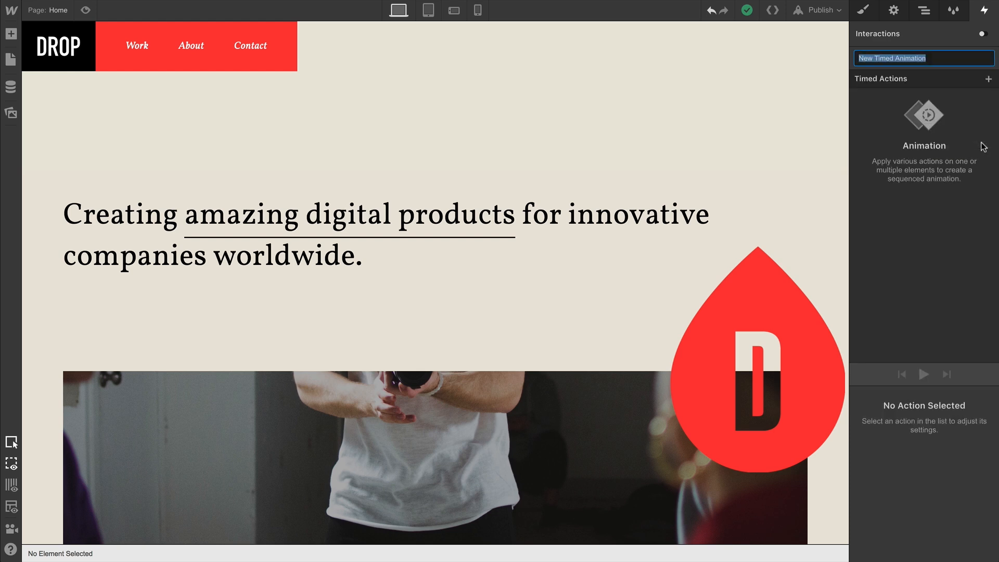
{"action": "type", "text": "Nav E"}
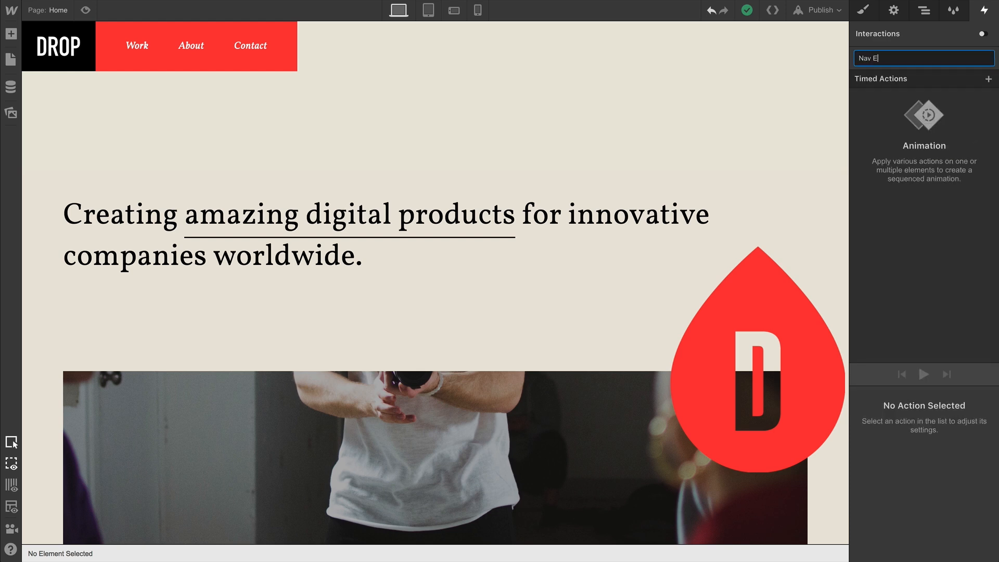
Give Nav Enter a Move action returning the navbar to 0 px with Out Quad easing over 0.3 s.
{"action": "left_click", "coordinate": [987, 79]}
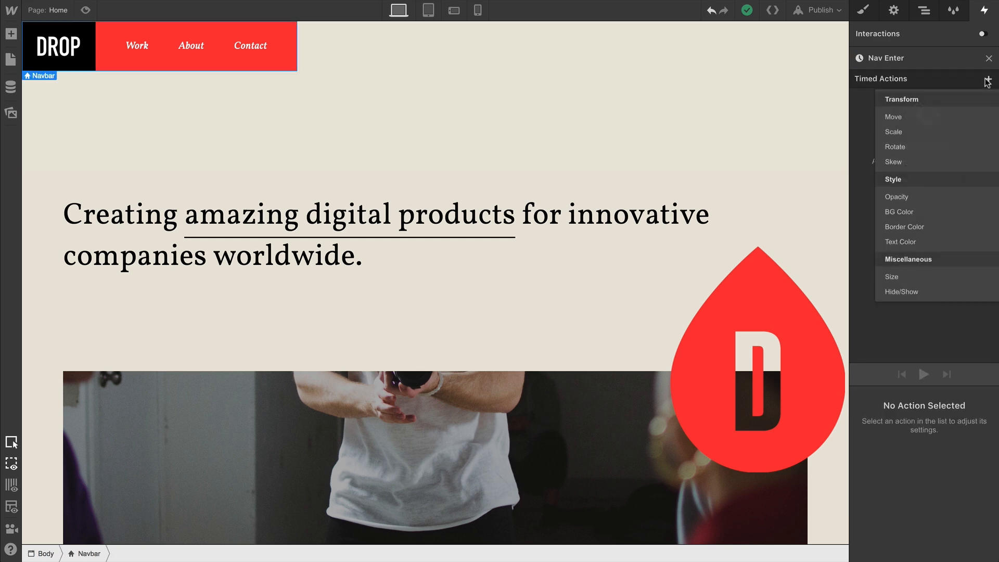
{"action": "left_click", "coordinate": [892, 117]}
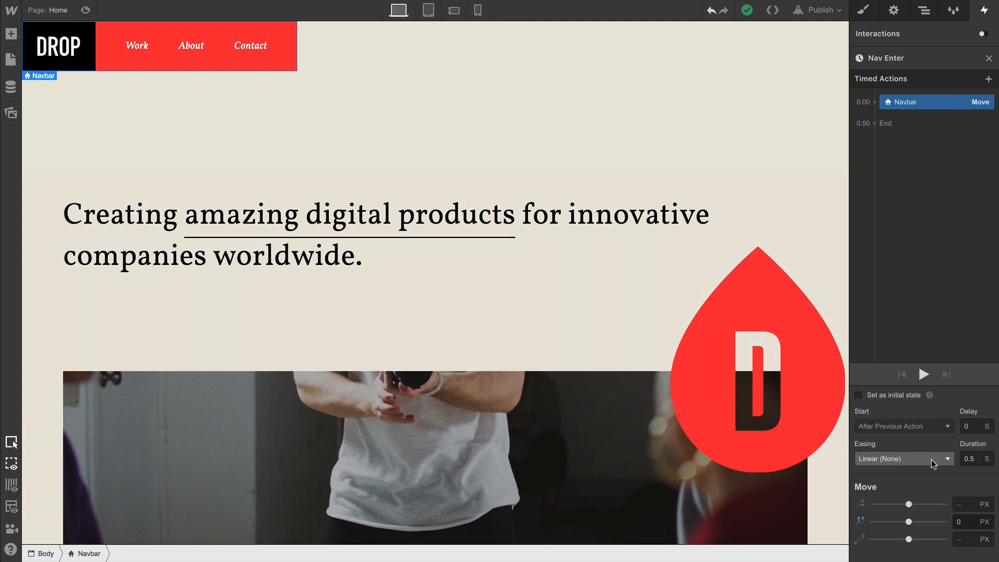
{"action": "left_click", "coordinate": [903, 458]}
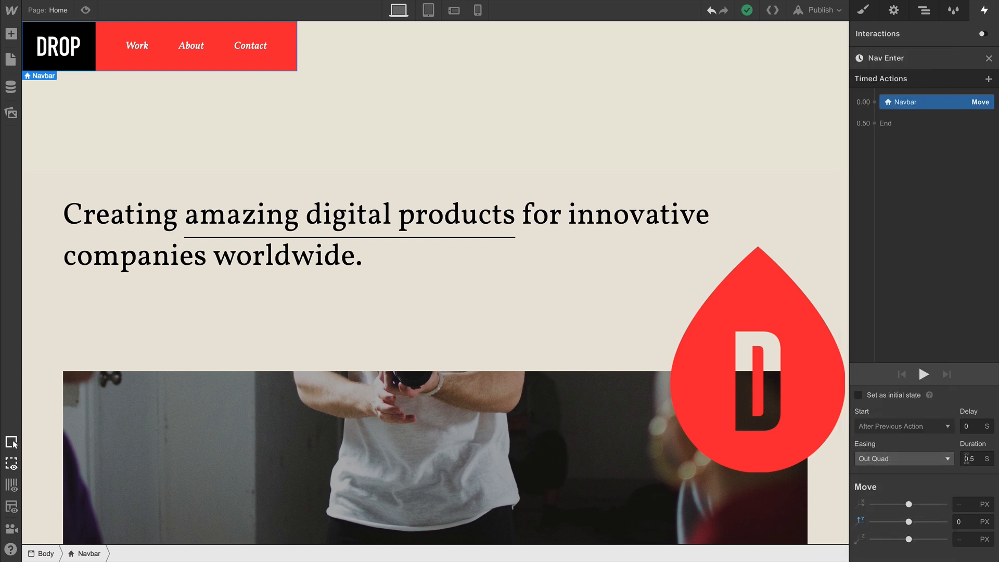
{"action": "type", "text": "0.3"}
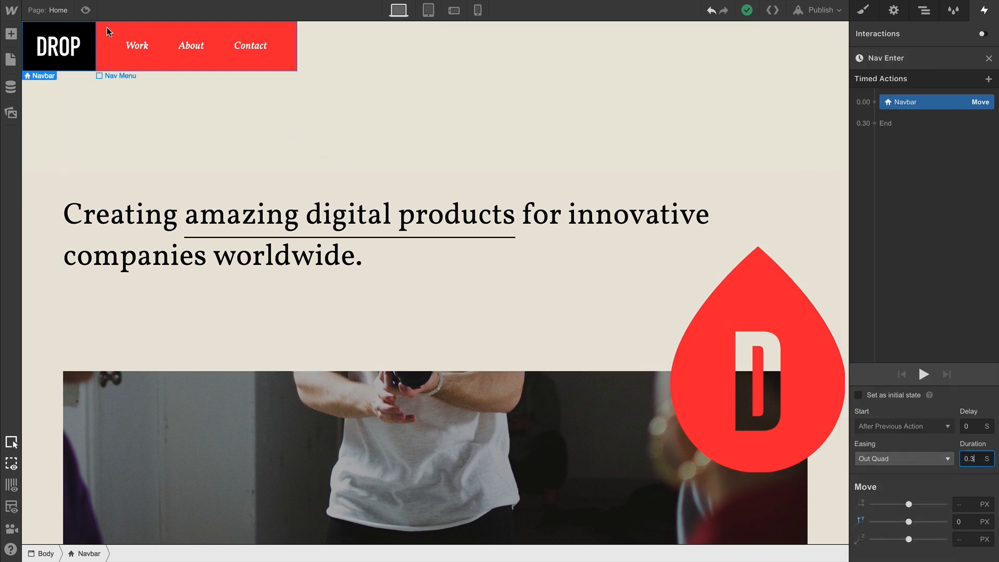
{"action": "left_click", "coordinate": [88, 10]}
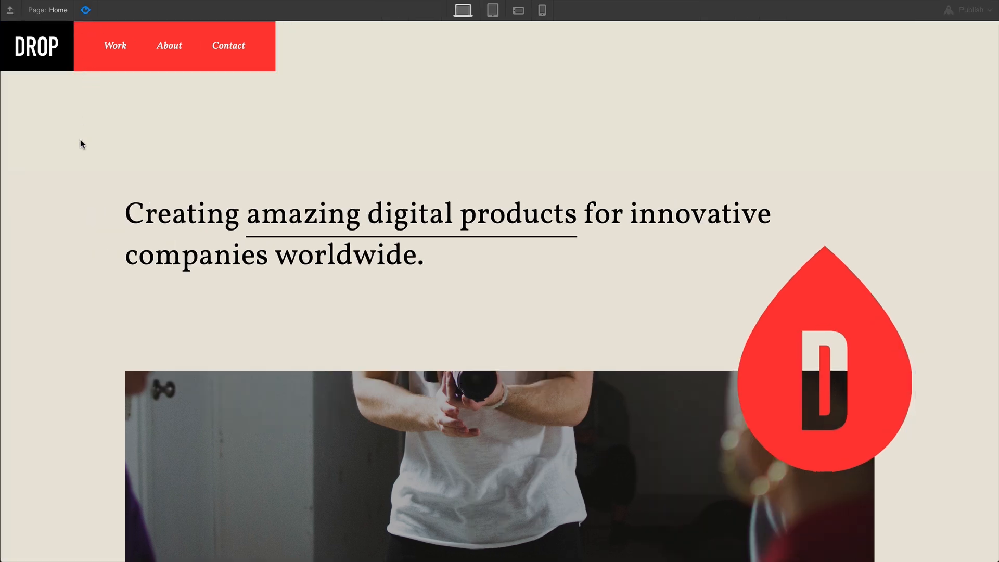
Scroll the preview down and up to confirm the navbar slides away and returns.
{"action": "scroll", "scroll_direction": "down", "scroll_amount": 3}
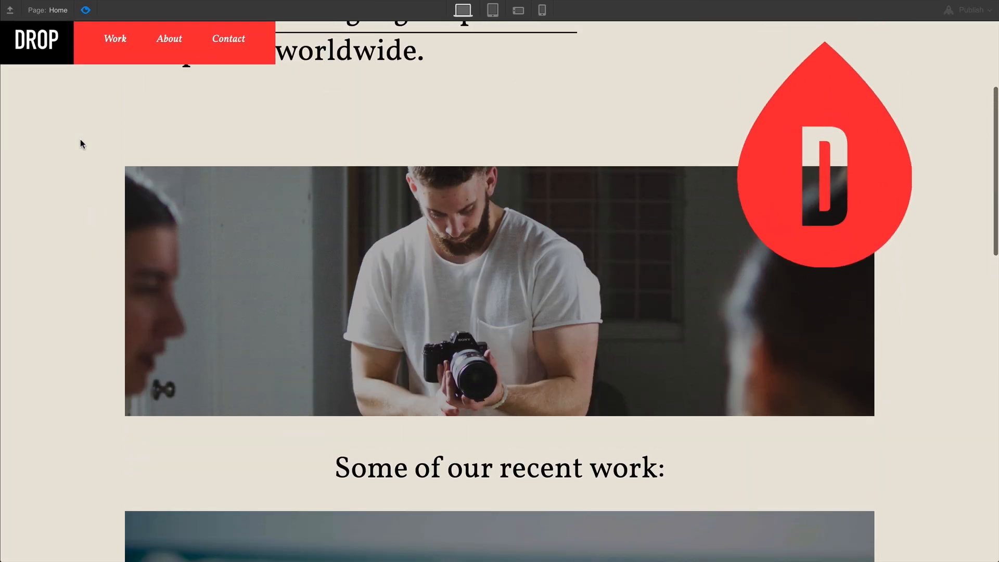
{"action": "scroll", "scroll_direction": "up", "scroll_amount": 3}
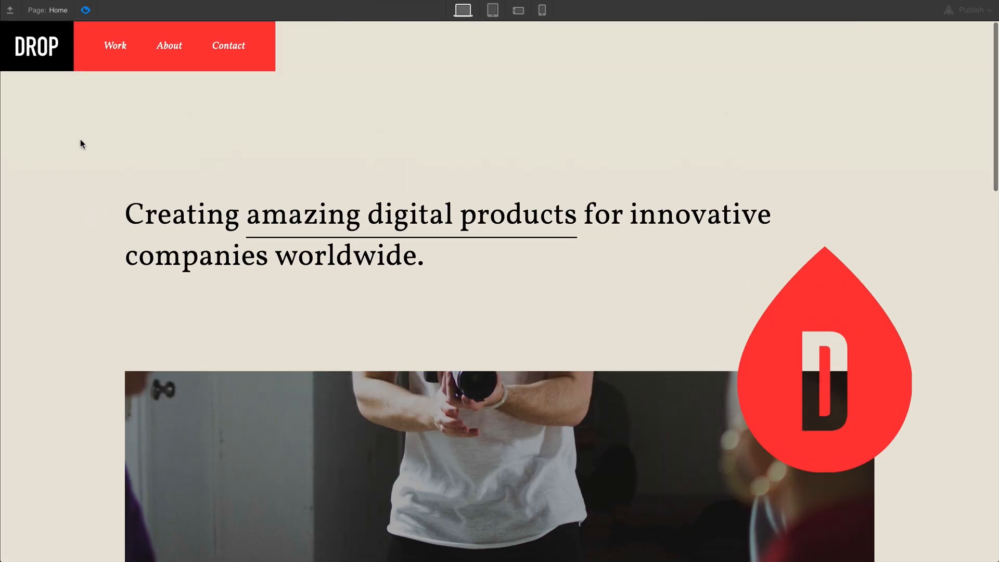
{"action": "scroll", "scroll_direction": "down", "scroll_amount": 3}
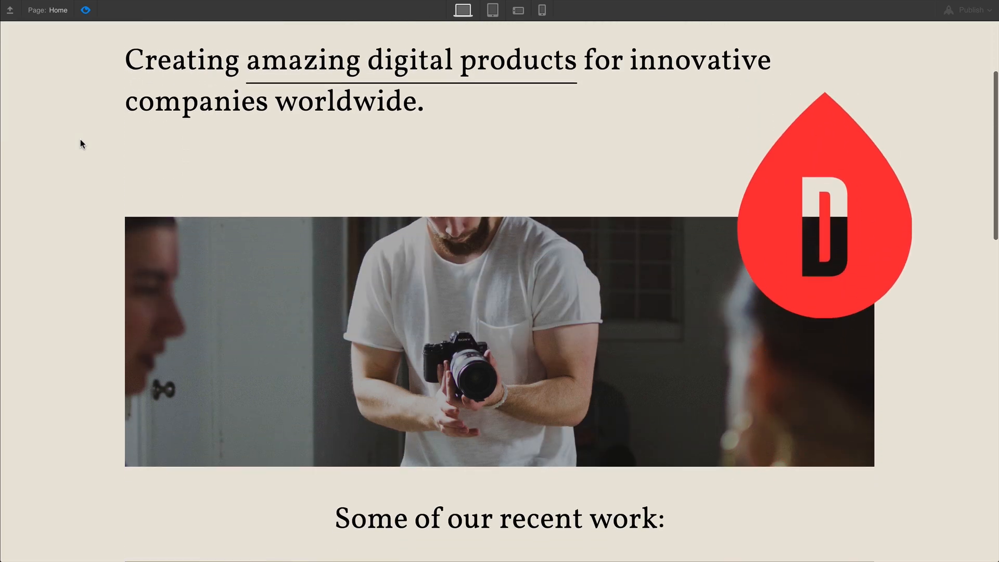
{"action": "scroll", "scroll_direction": "down", "scroll_amount": 3}
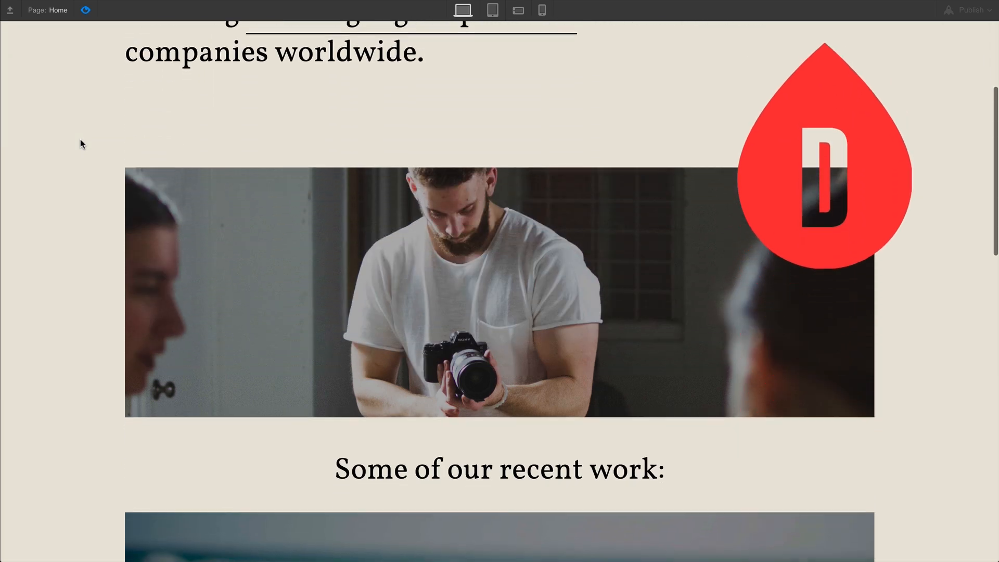
{"action": "scroll", "scroll_direction": "down", "scroll_amount": 3}
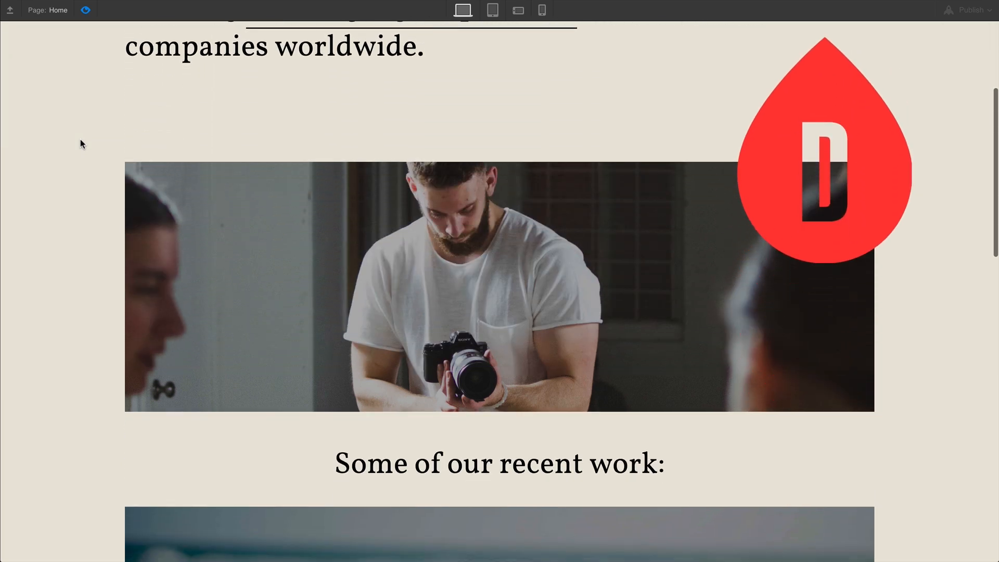